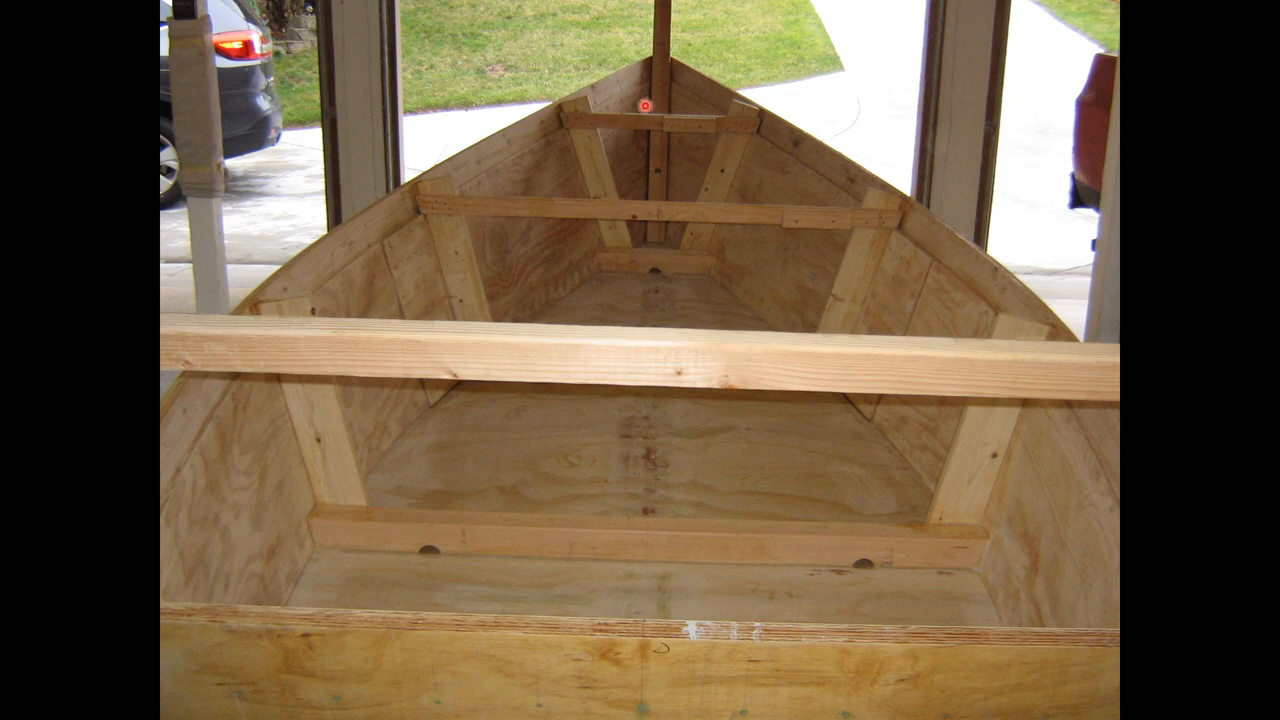
# Advance the slideshow from the bare plywood interior to the yellow-painted hull under the carport.
pyautogui.click(644, 104)
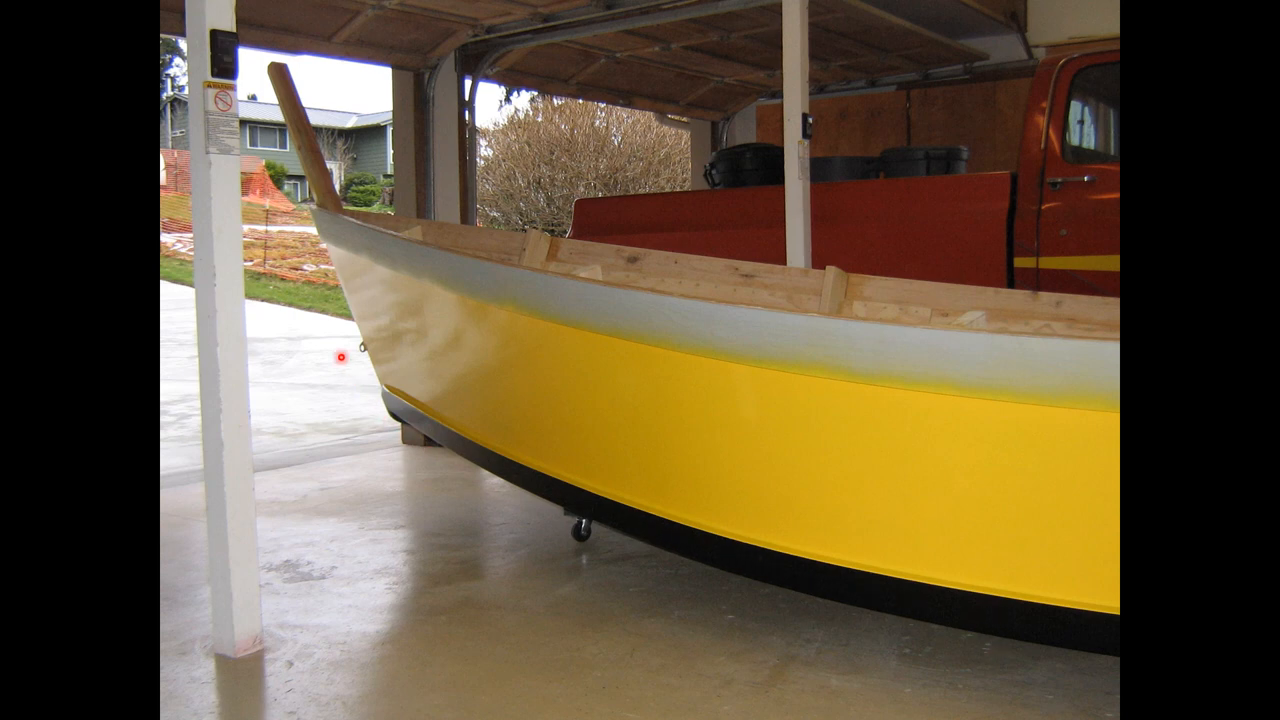
pyautogui.moveTo(1172, 652)
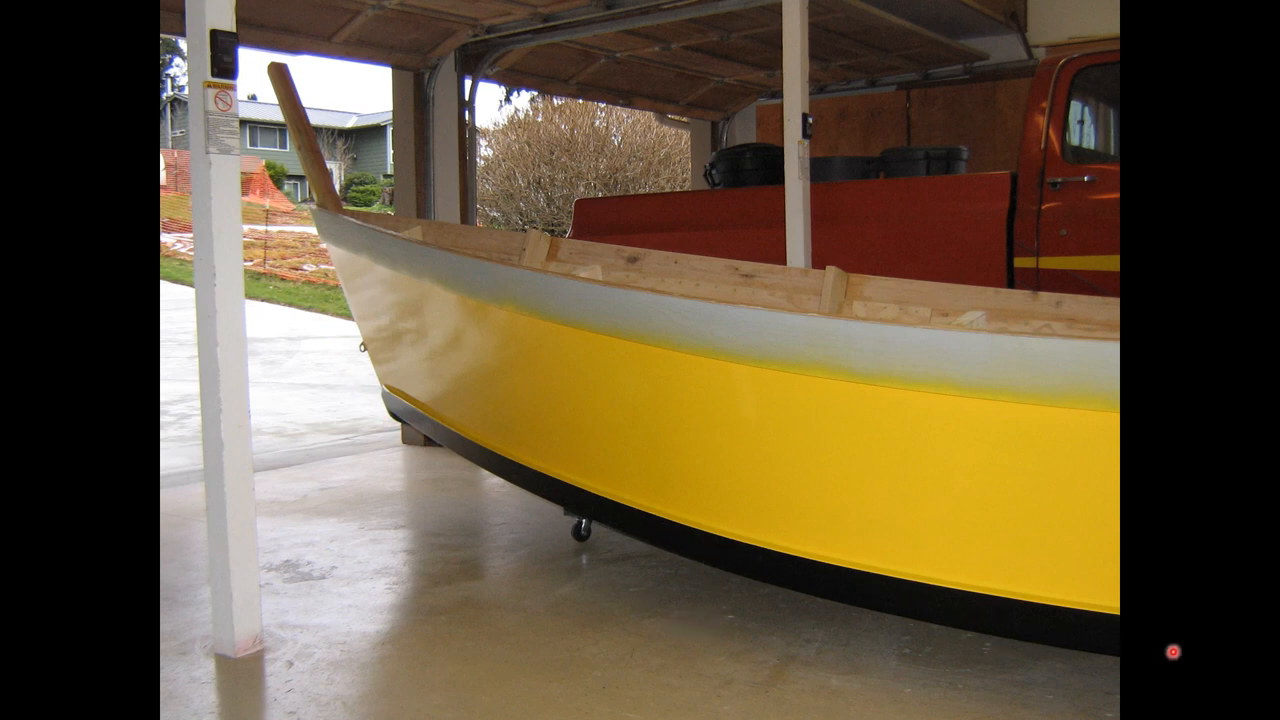